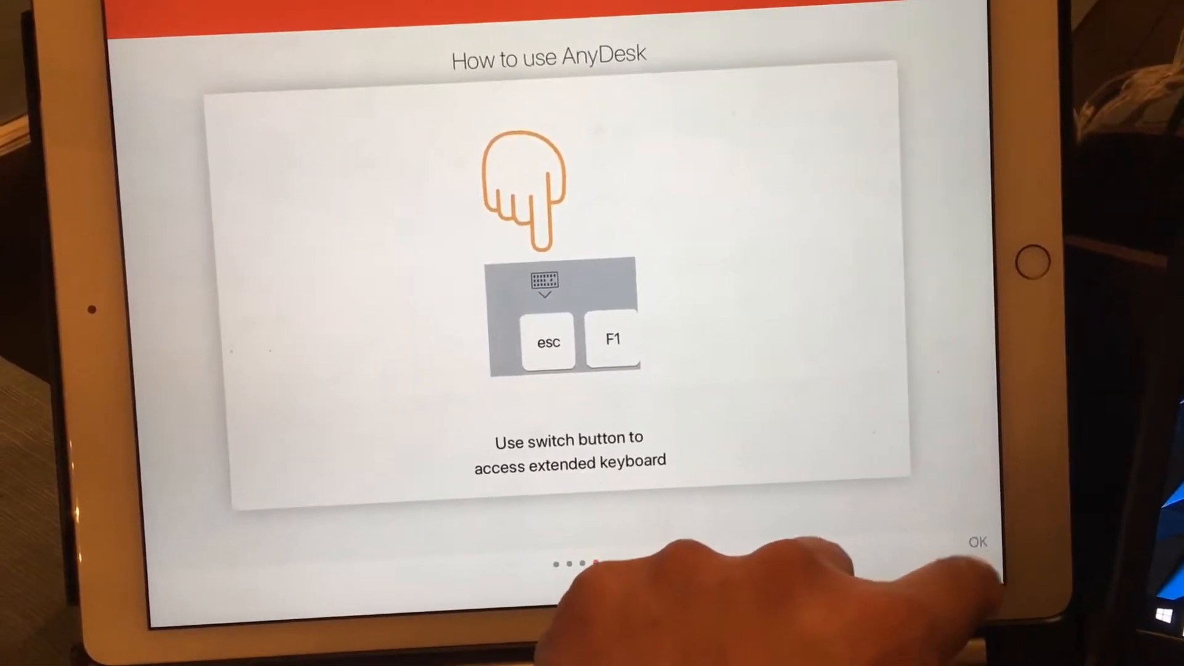
Dismiss the how-to-use guide and start entering the PC's address in the Remote Desk field
{"action": "left_click", "coordinate": [978, 542]}
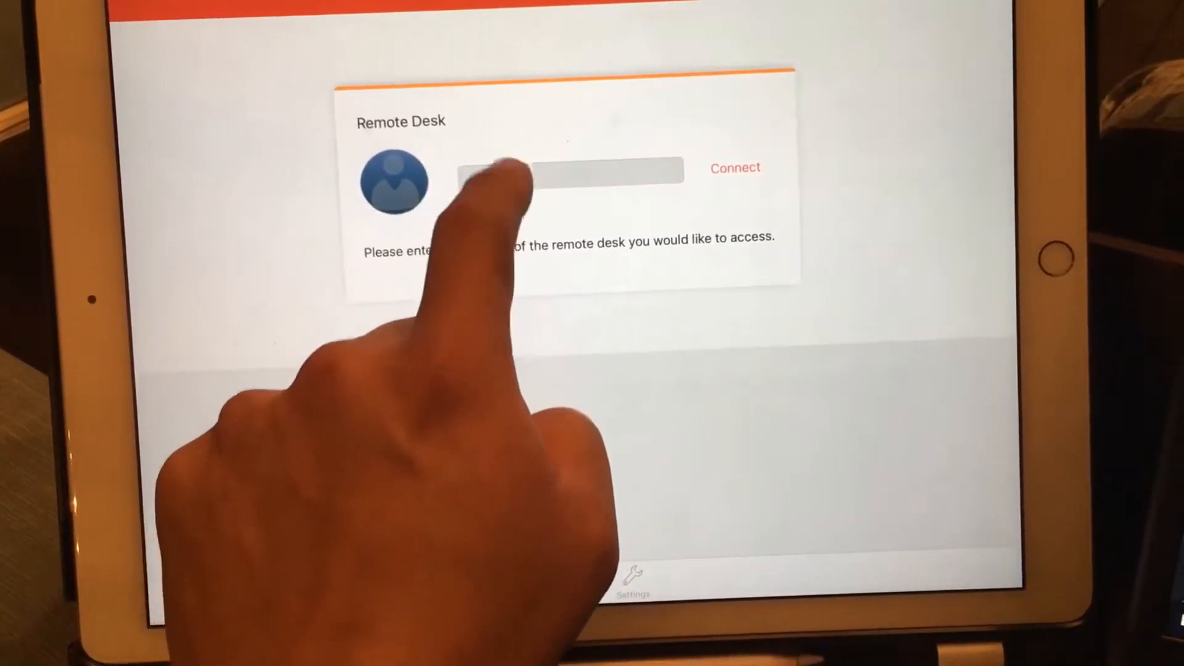
{"action": "left_click", "coordinate": [560, 173]}
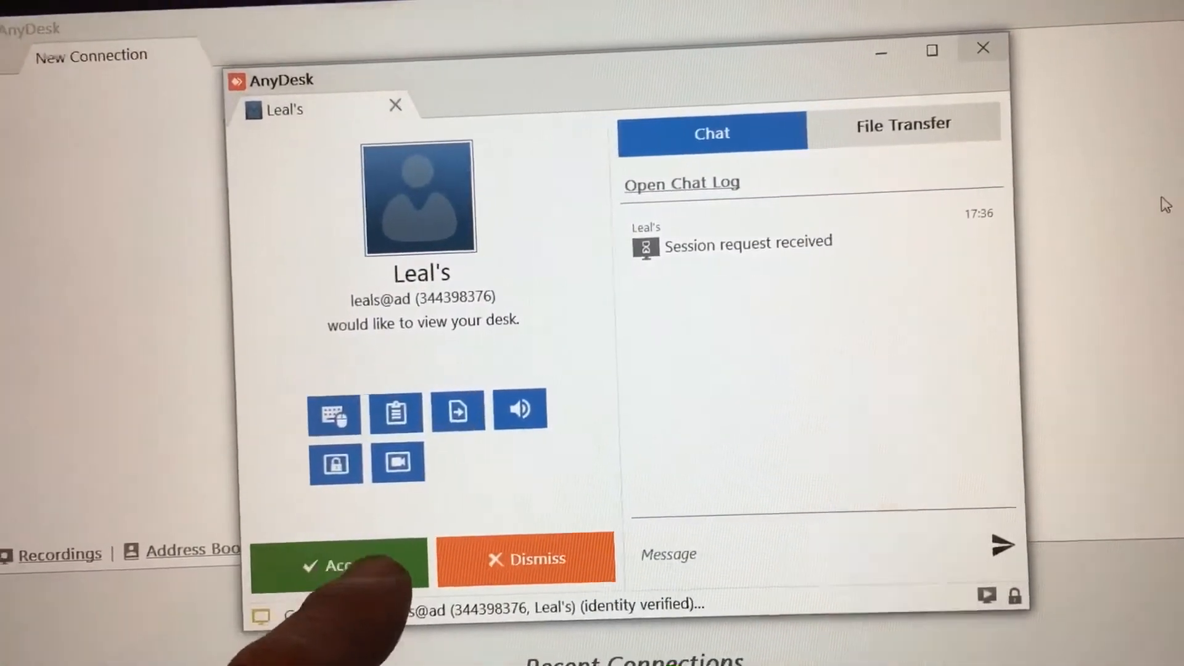
Accept the iPad's incoming session request in the Windows AnyDesk window
{"action": "left_click", "coordinate": [338, 566]}
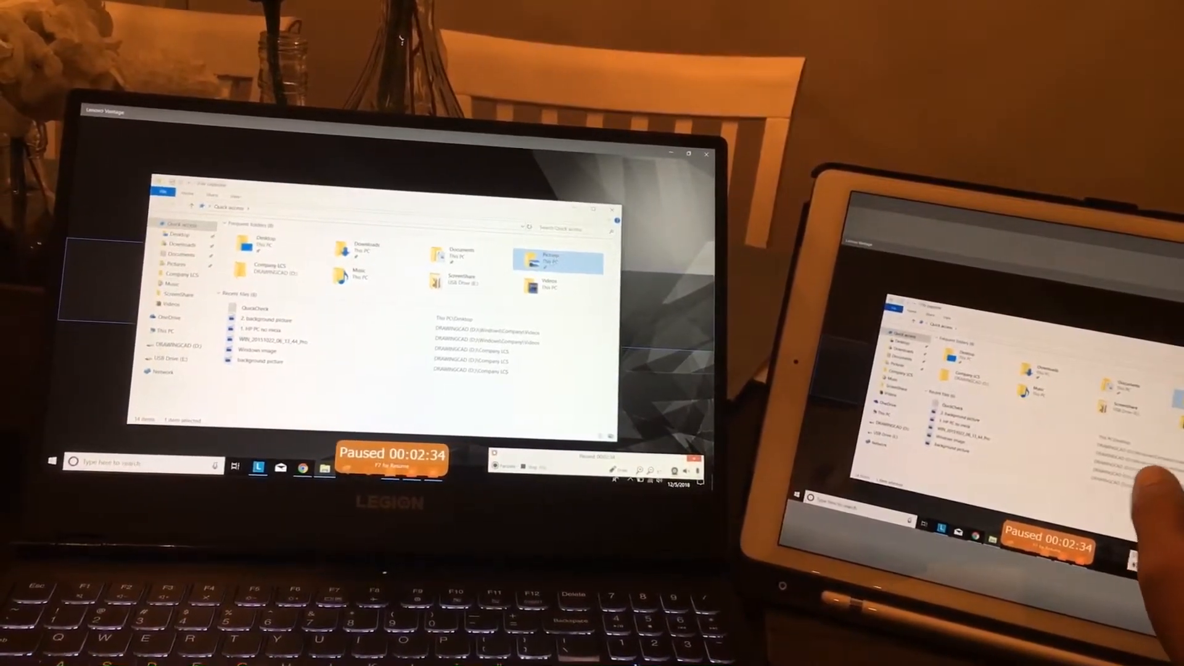
{"action": "double_click", "coordinate": [554, 258]}
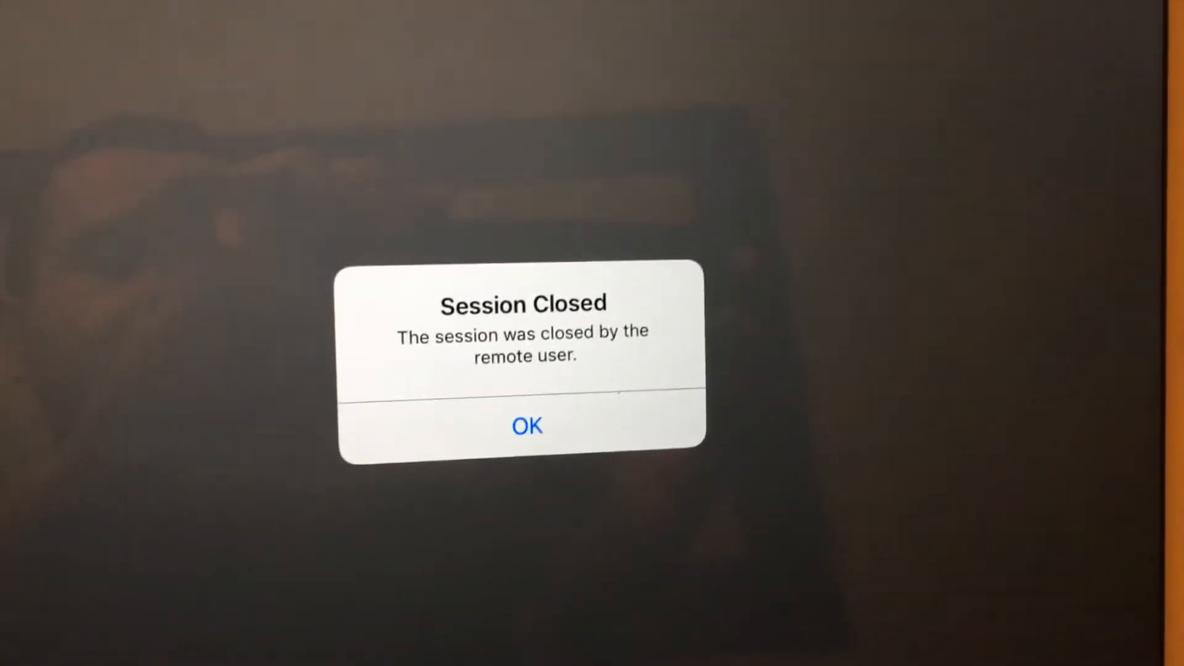
Acknowledge the Session Closed alert with OK
{"action": "left_click", "coordinate": [528, 425]}
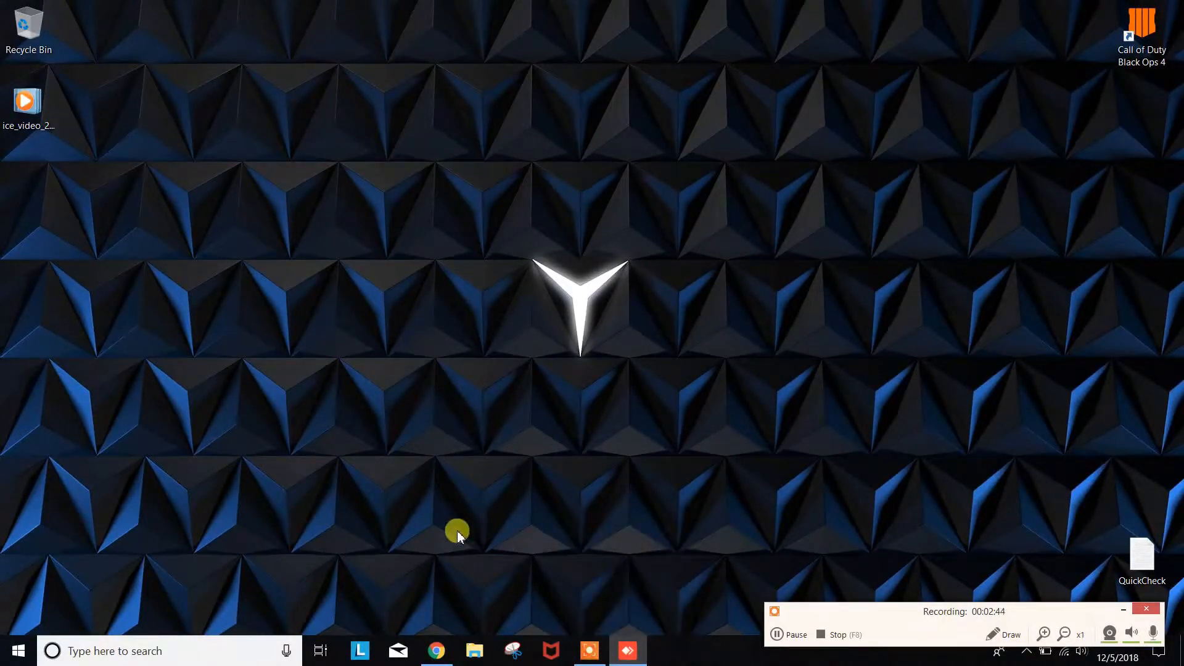
Open the AnyDesk pricing page and scroll to the Lite, Professional and Enterprise cards
{"action": "left_click", "coordinate": [435, 651]}
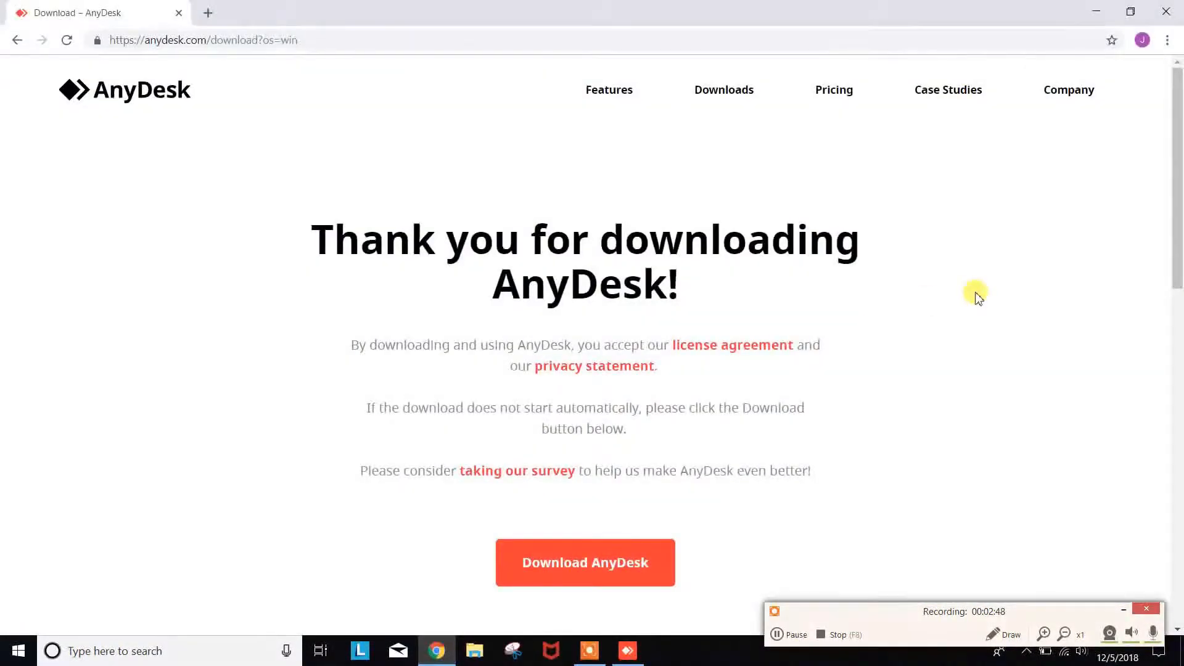
{"action": "mouse_move", "coordinate": [1100, 581]}
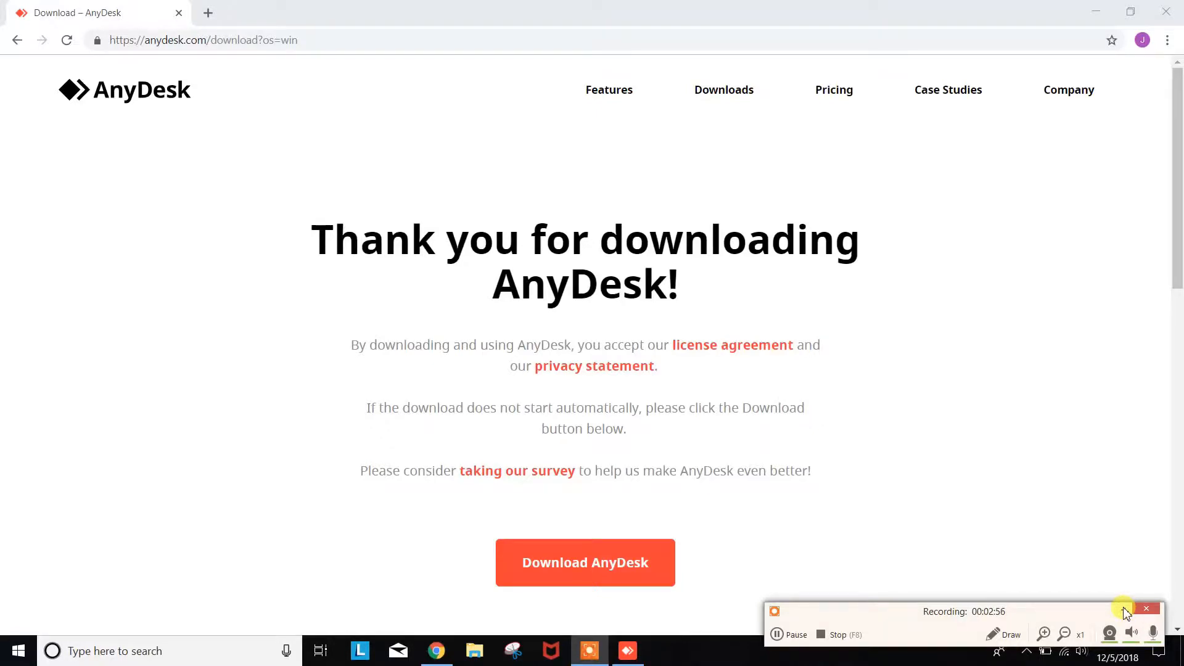
{"action": "mouse_move", "coordinate": [1035, 329]}
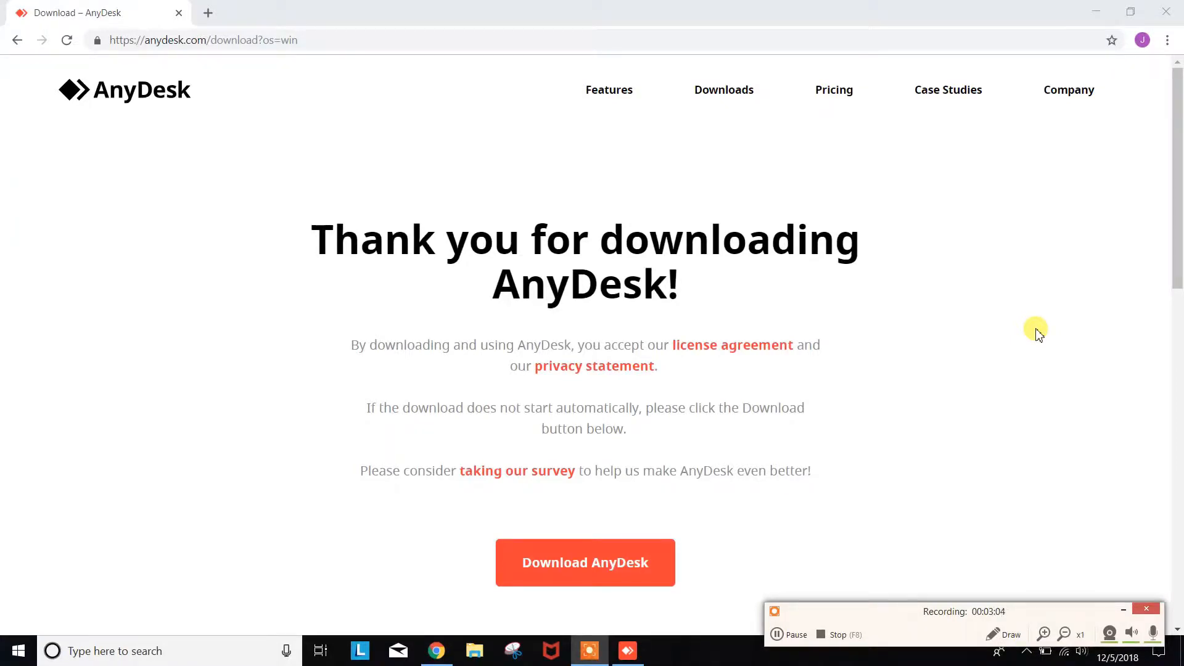
{"action": "mouse_move", "coordinate": [945, 201]}
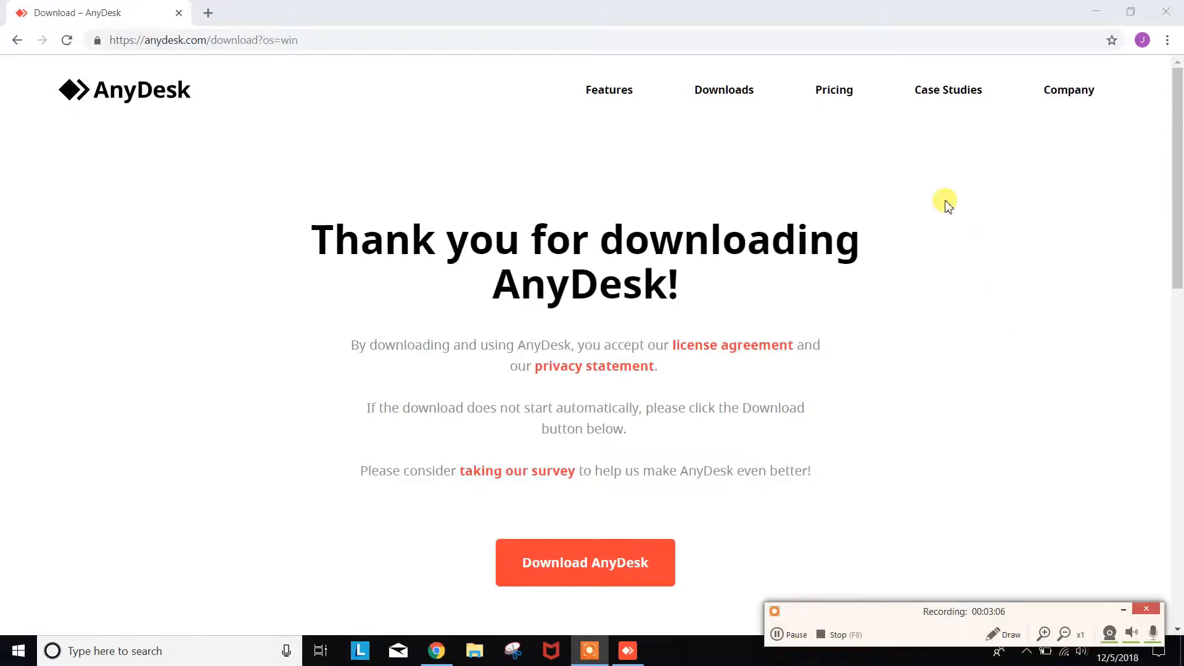
{"action": "mouse_move", "coordinate": [845, 100]}
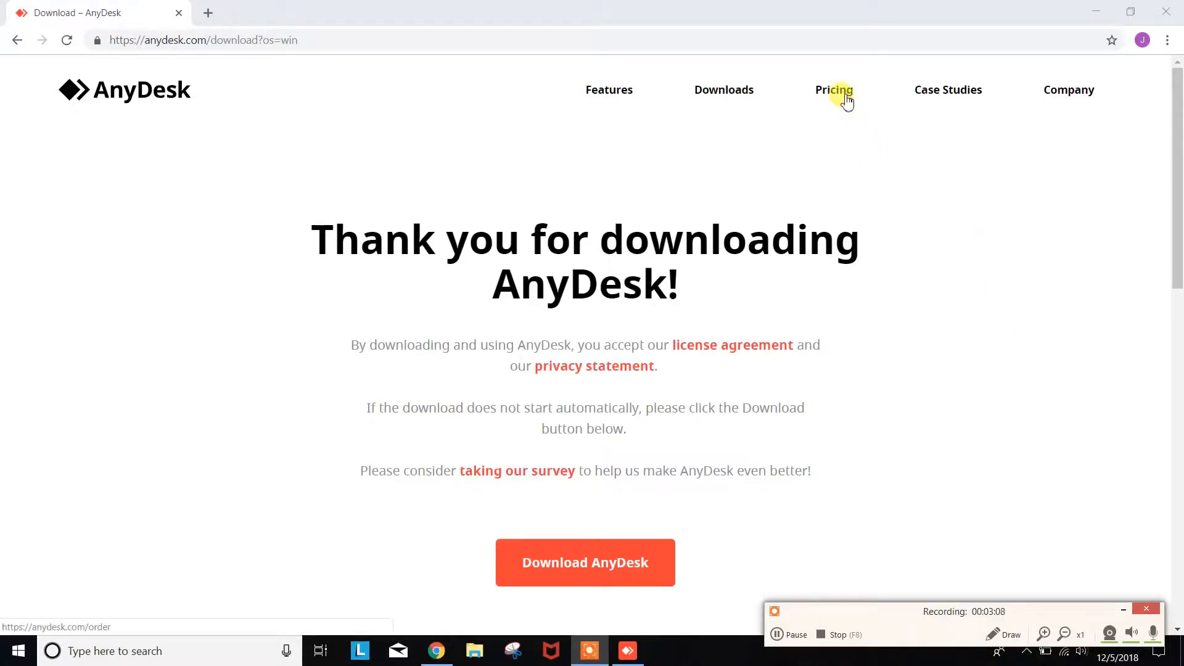
{"action": "left_click", "coordinate": [834, 90]}
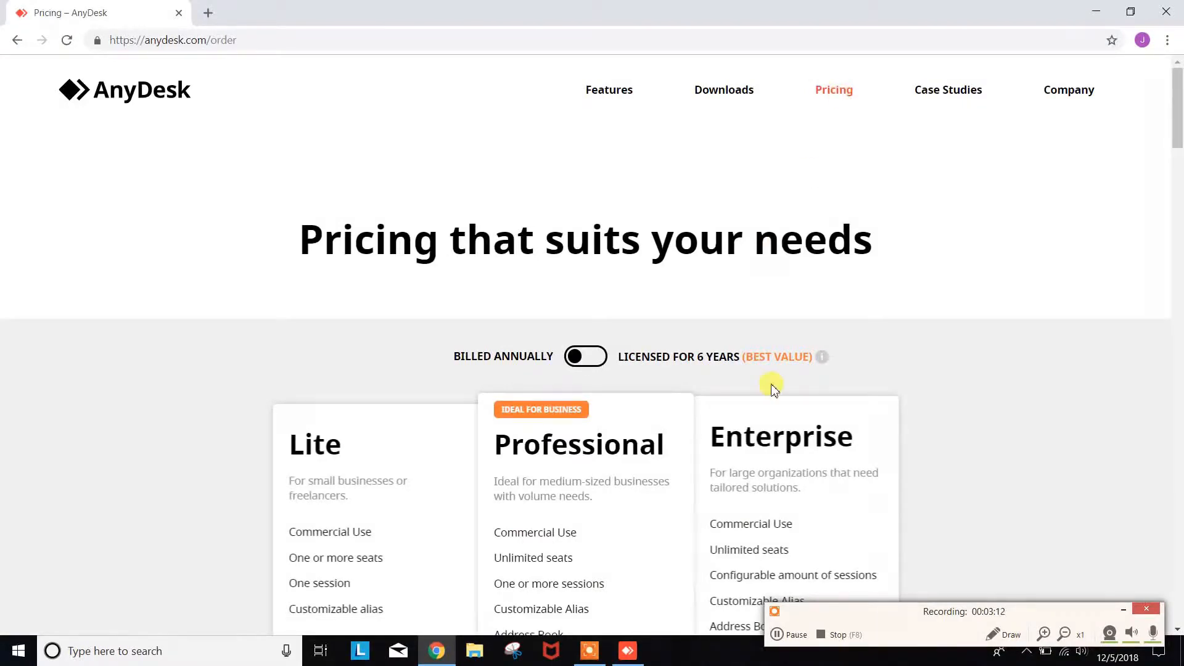
{"action": "mouse_move", "coordinate": [794, 638]}
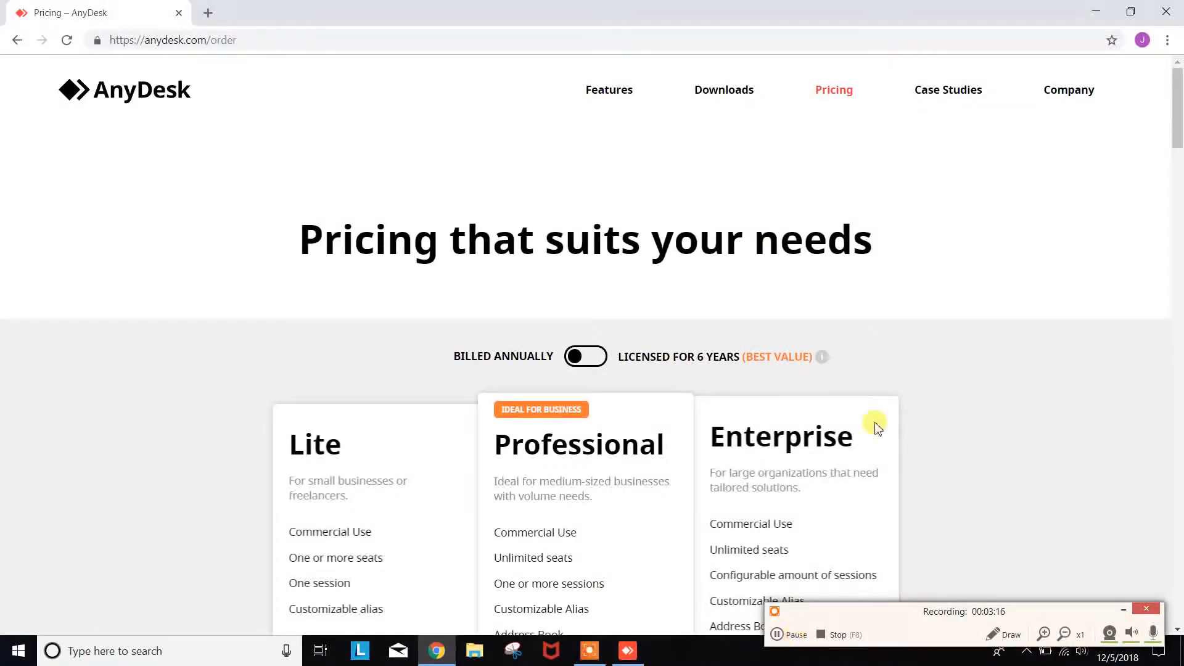
{"action": "mouse_move", "coordinate": [888, 168]}
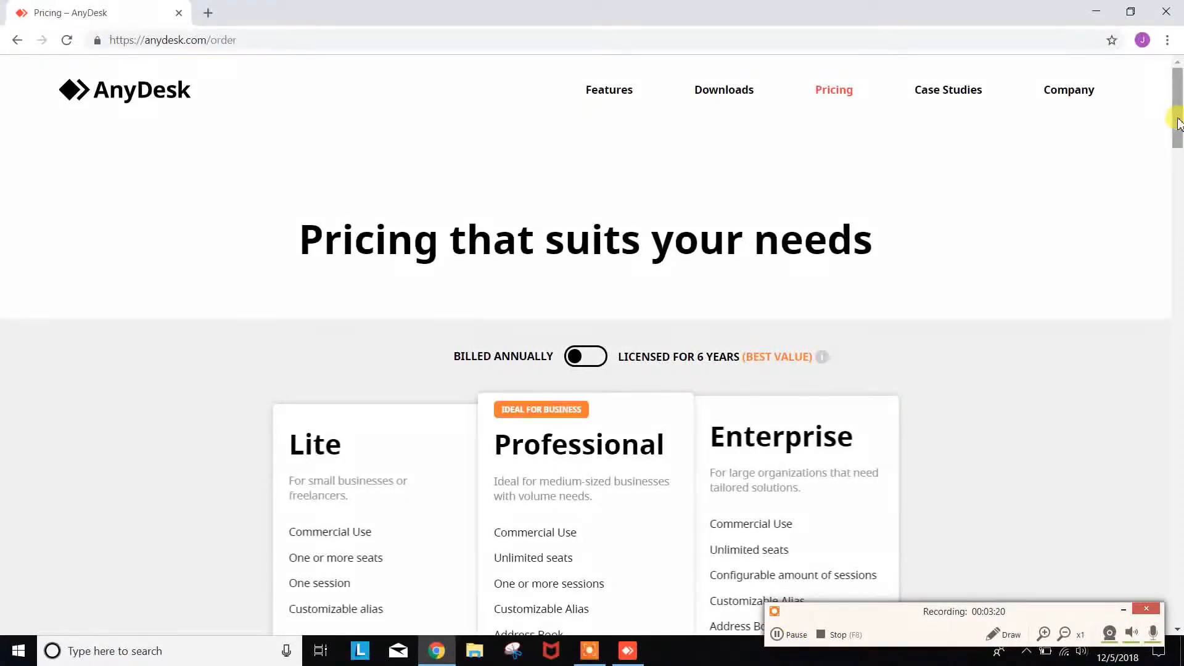
{"action": "scroll", "scroll_direction": "down", "scroll_amount": 3}
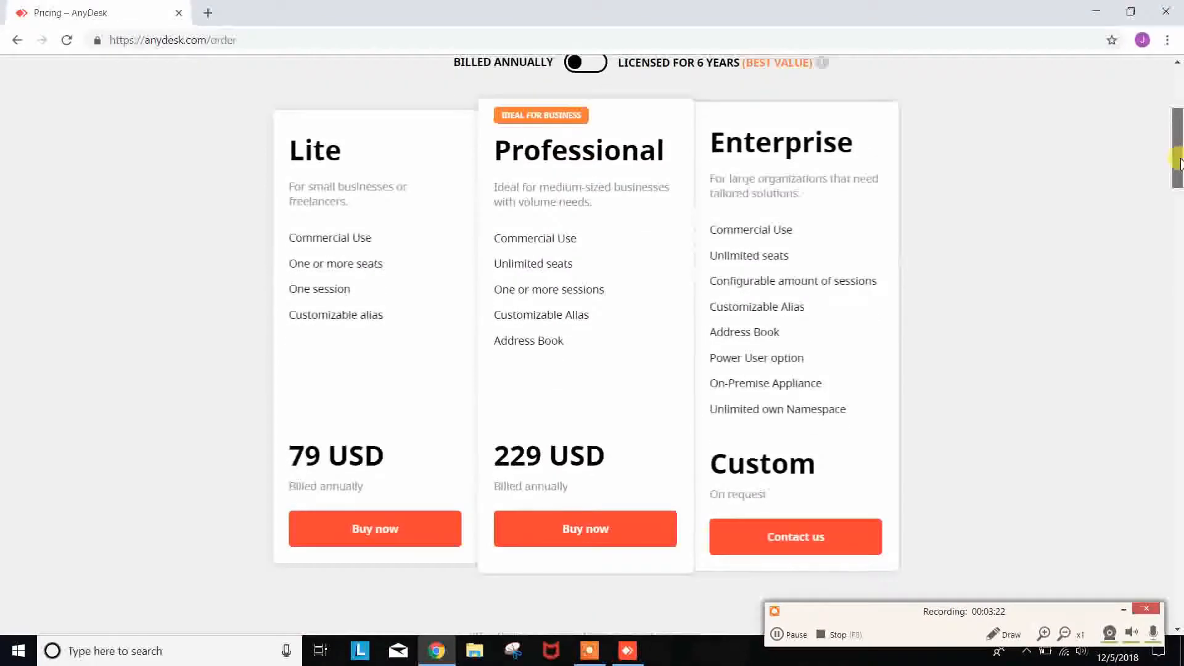
{"action": "scroll", "scroll_direction": "down", "scroll_amount": 3}
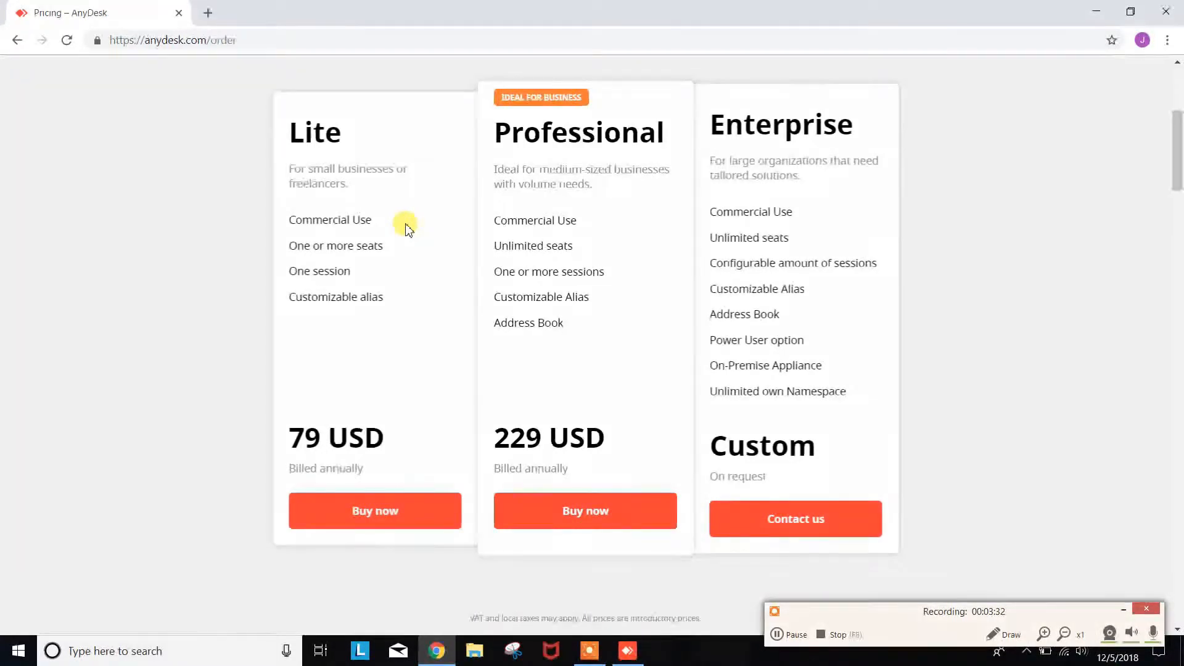
{"action": "mouse_move", "coordinate": [616, 221]}
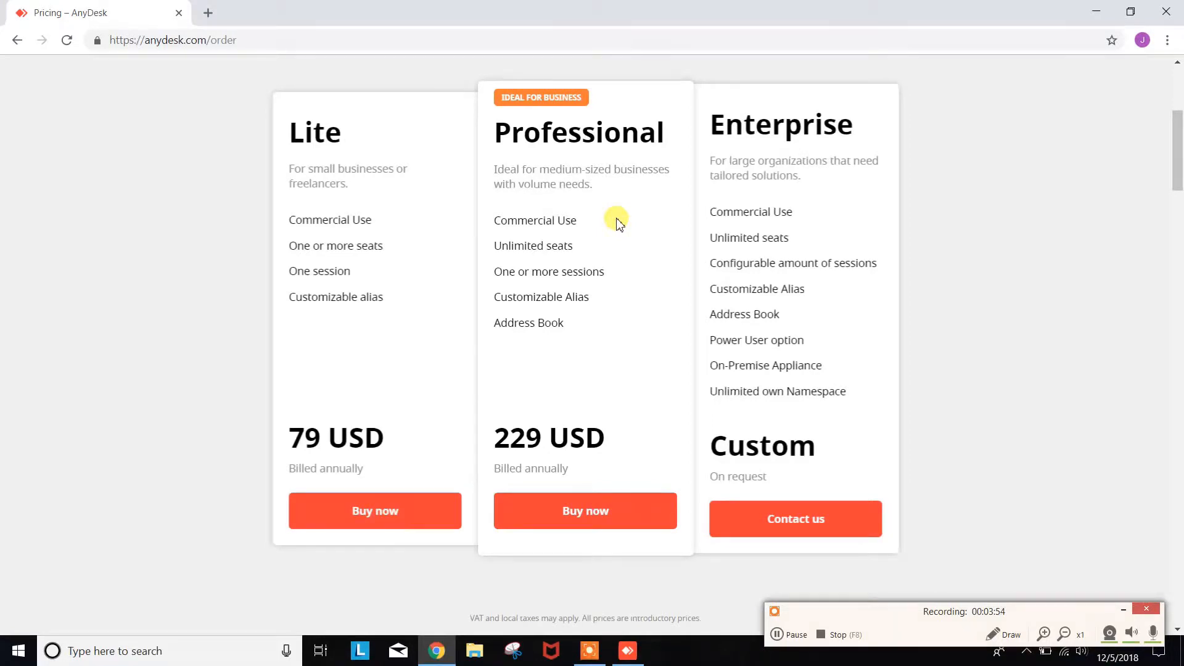
{"action": "mouse_move", "coordinate": [601, 410]}
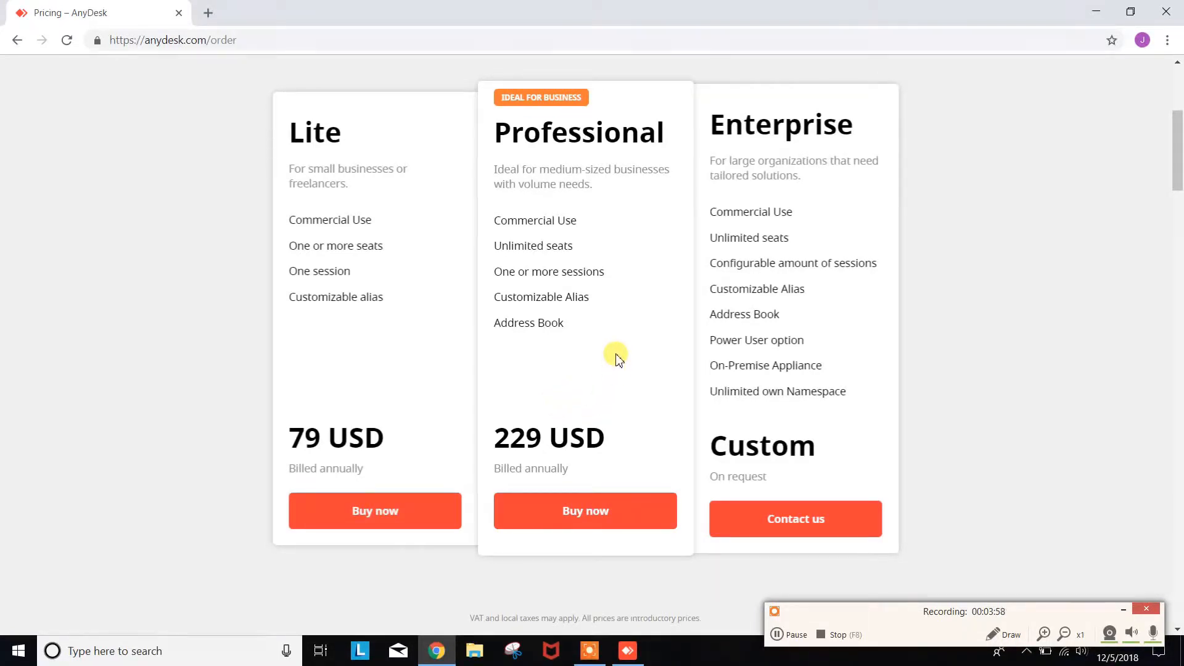
{"action": "mouse_move", "coordinate": [550, 404]}
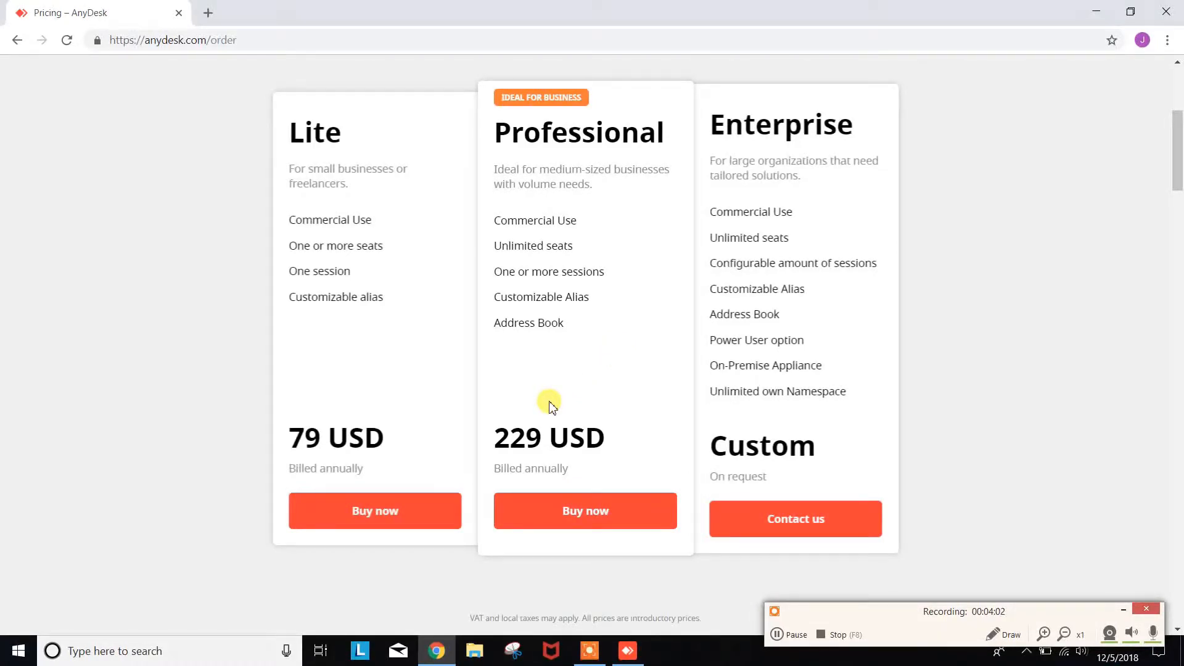
{"action": "mouse_move", "coordinate": [574, 372]}
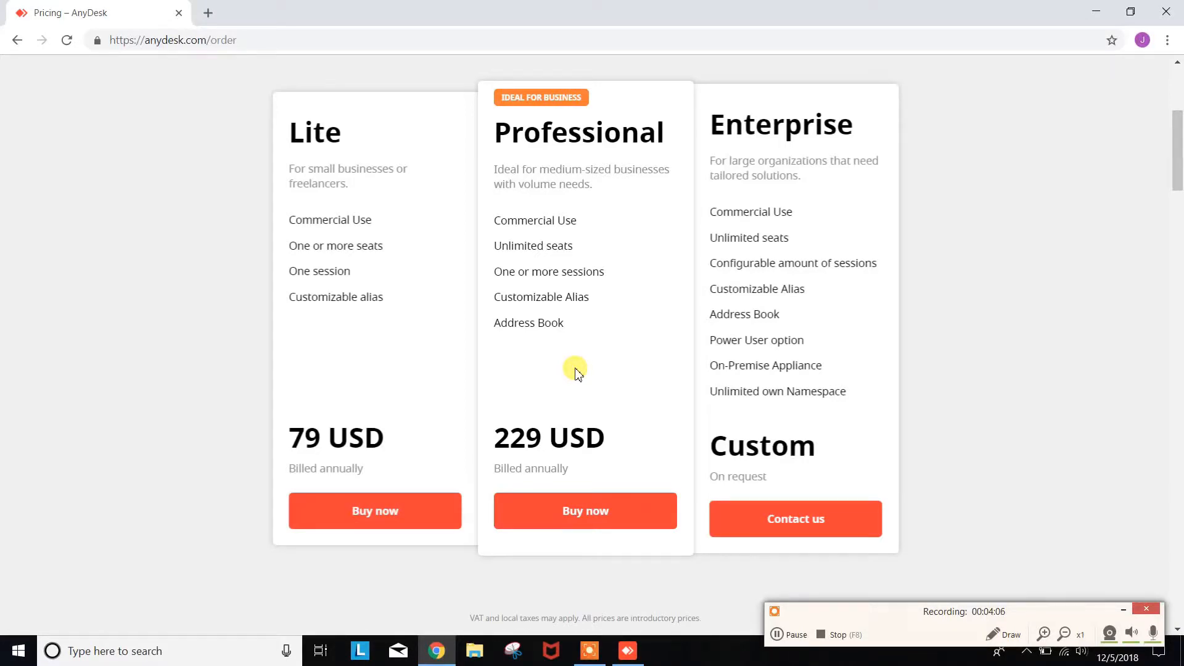
{"action": "mouse_move", "coordinate": [710, 346]}
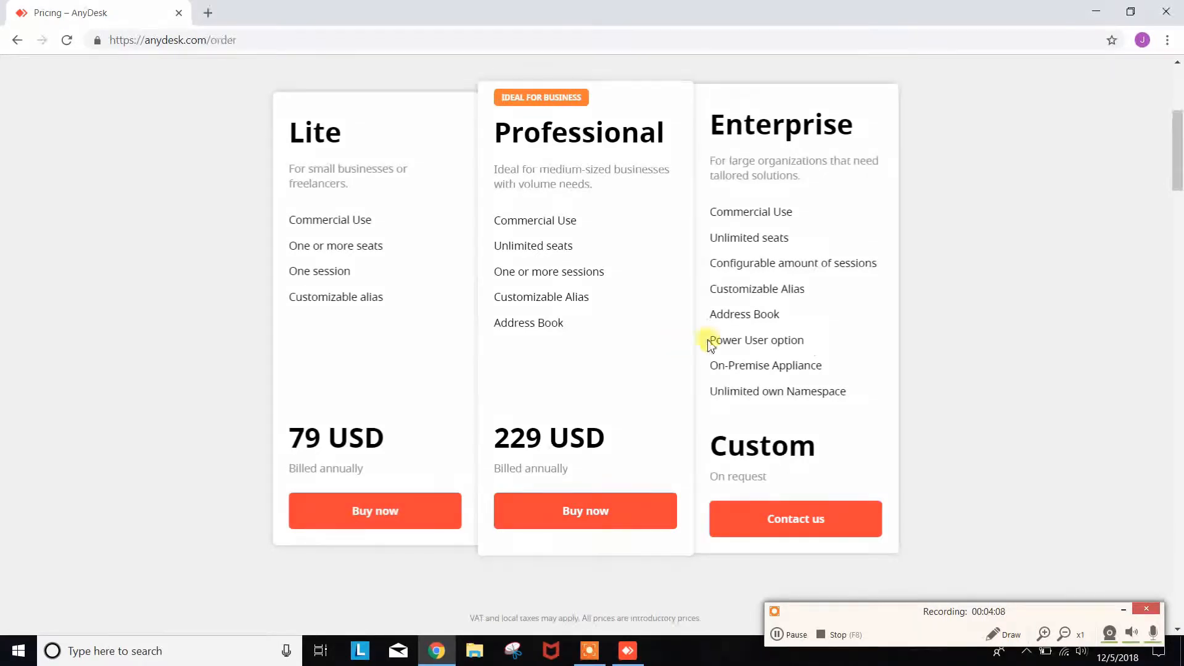
{"action": "mouse_move", "coordinate": [869, 337]}
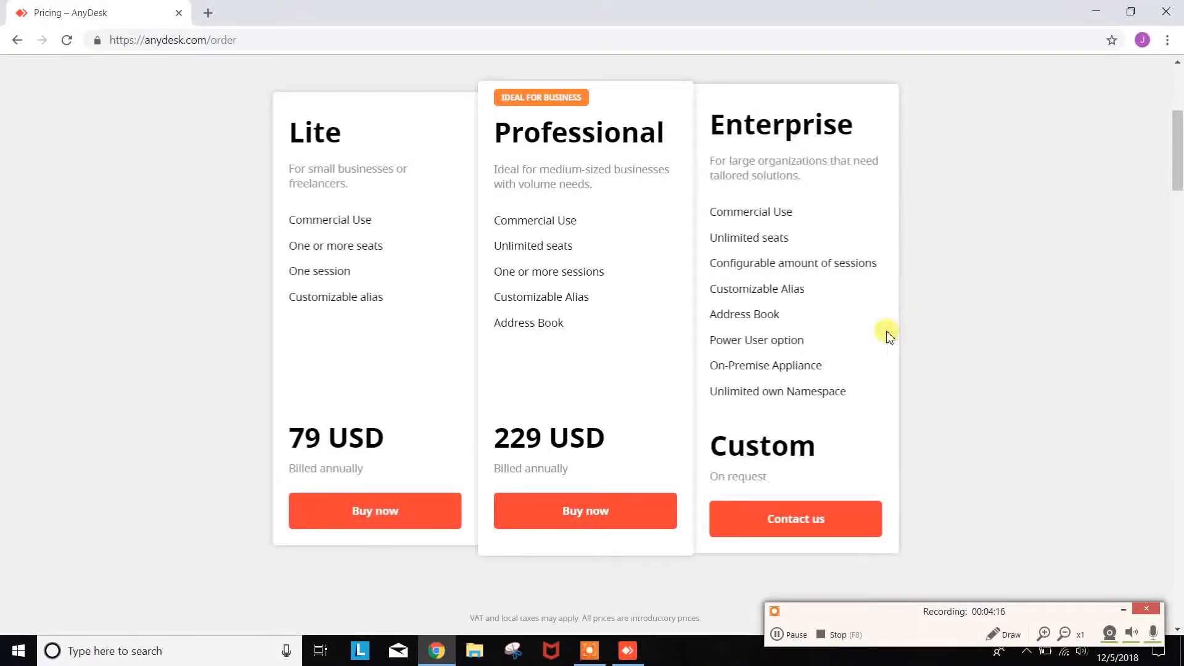
{"action": "mouse_move", "coordinate": [946, 350]}
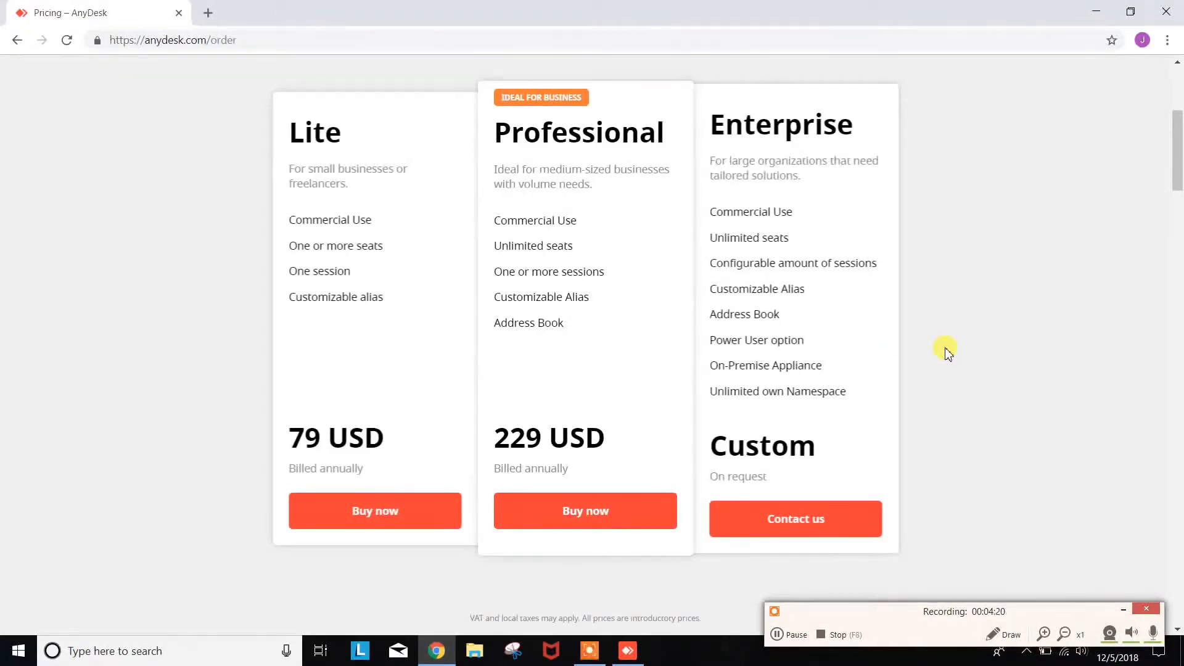
{"action": "mouse_move", "coordinate": [618, 353]}
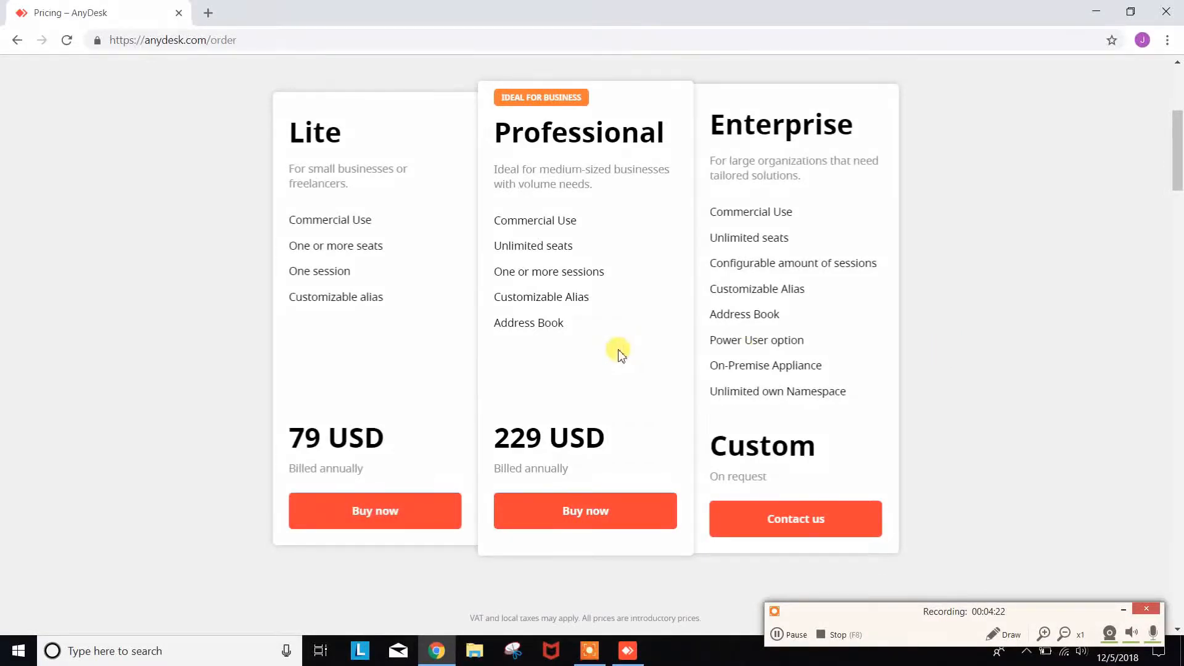
{"action": "mouse_move", "coordinate": [406, 346]}
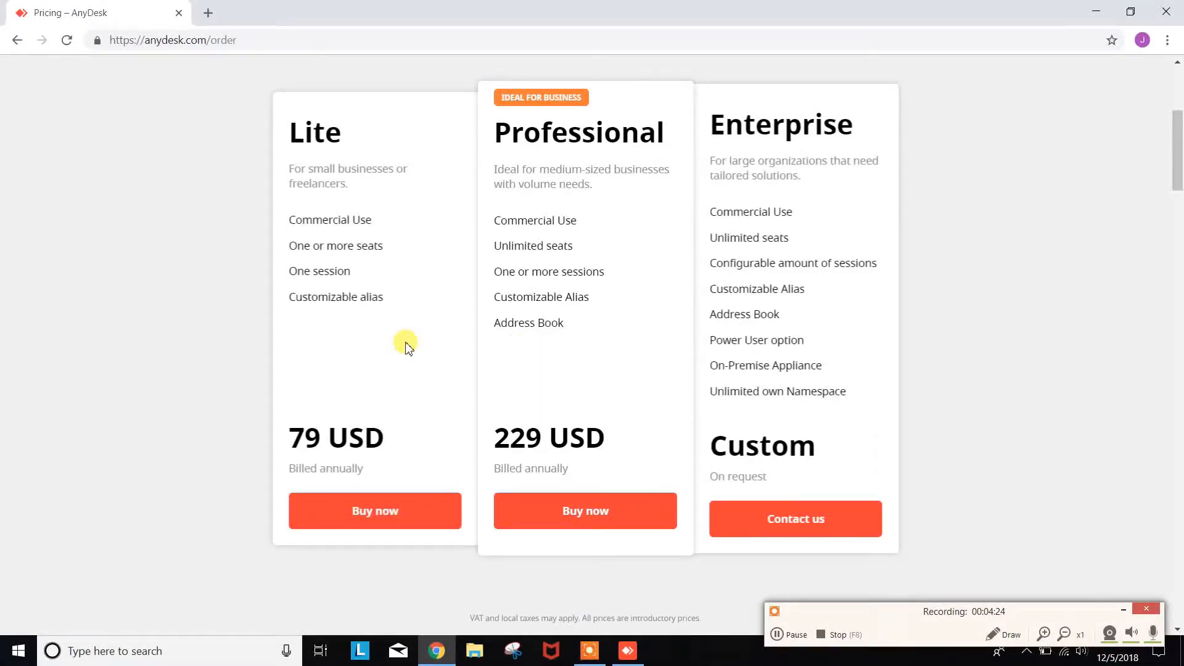